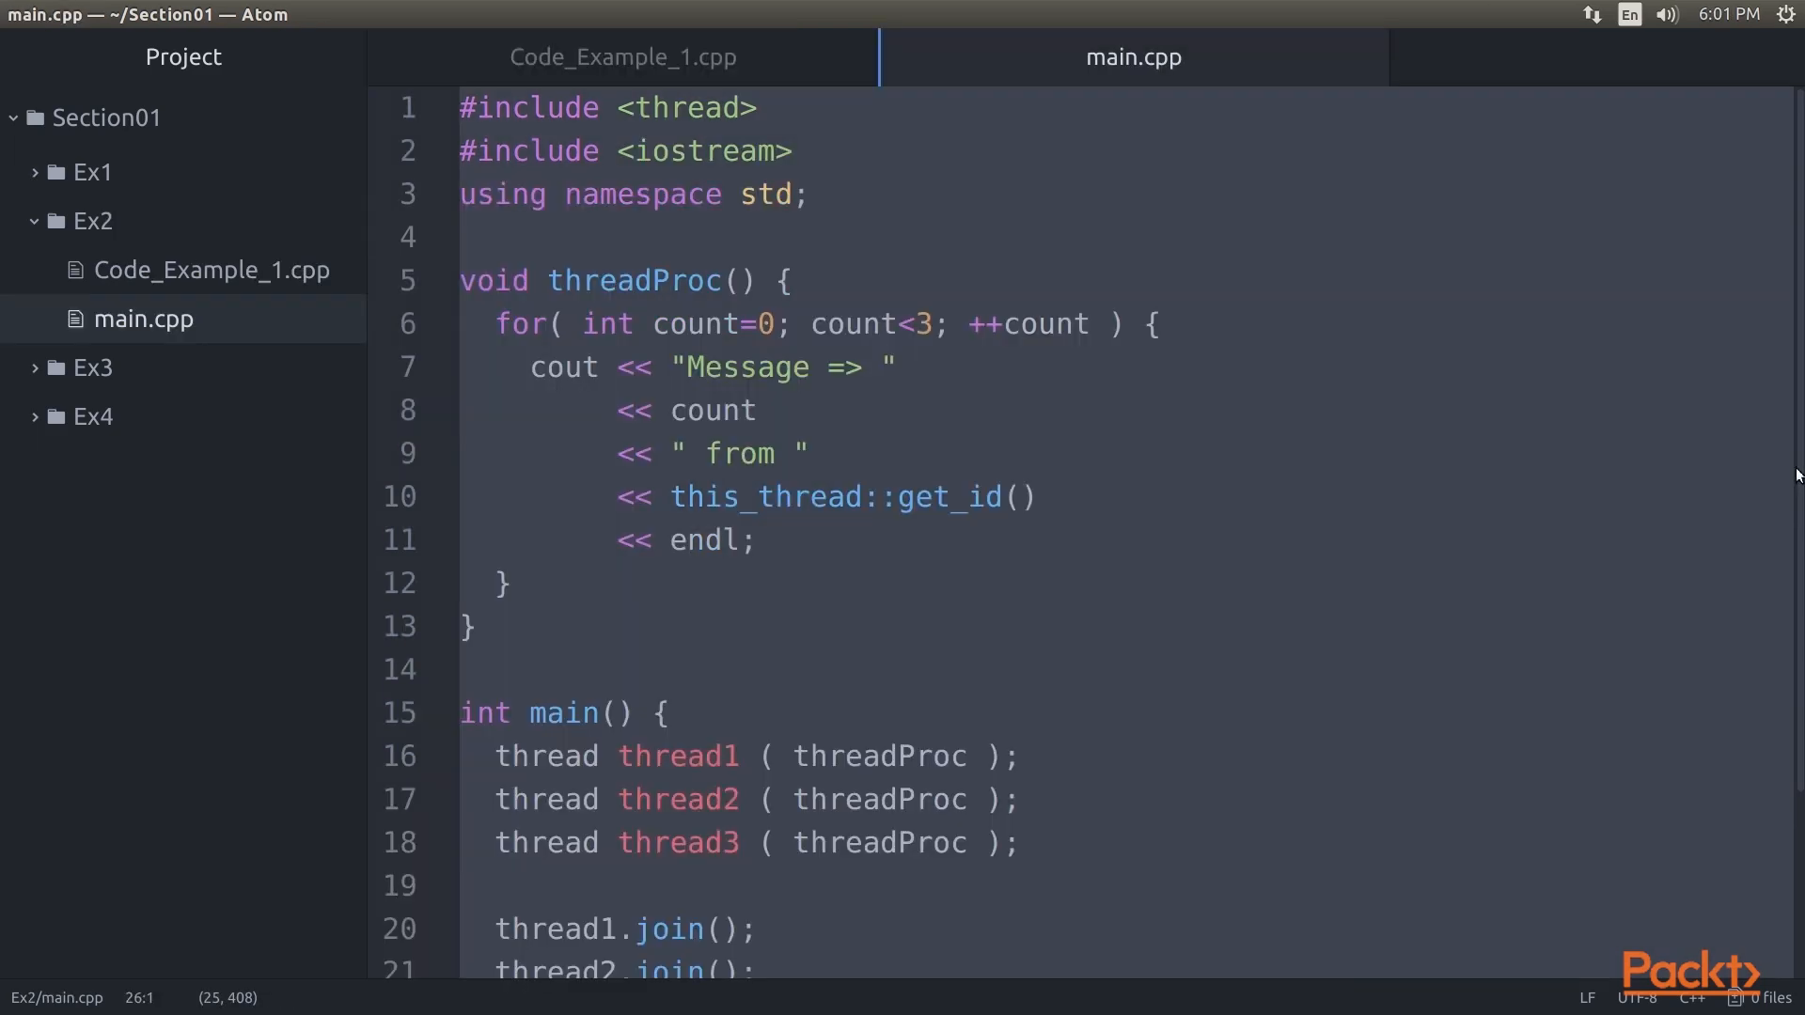
- Scroll through the three-thread main.cpp example in Atom before compiling with g++-7 -std=c++17 -lpthread
scroll(down, 3)
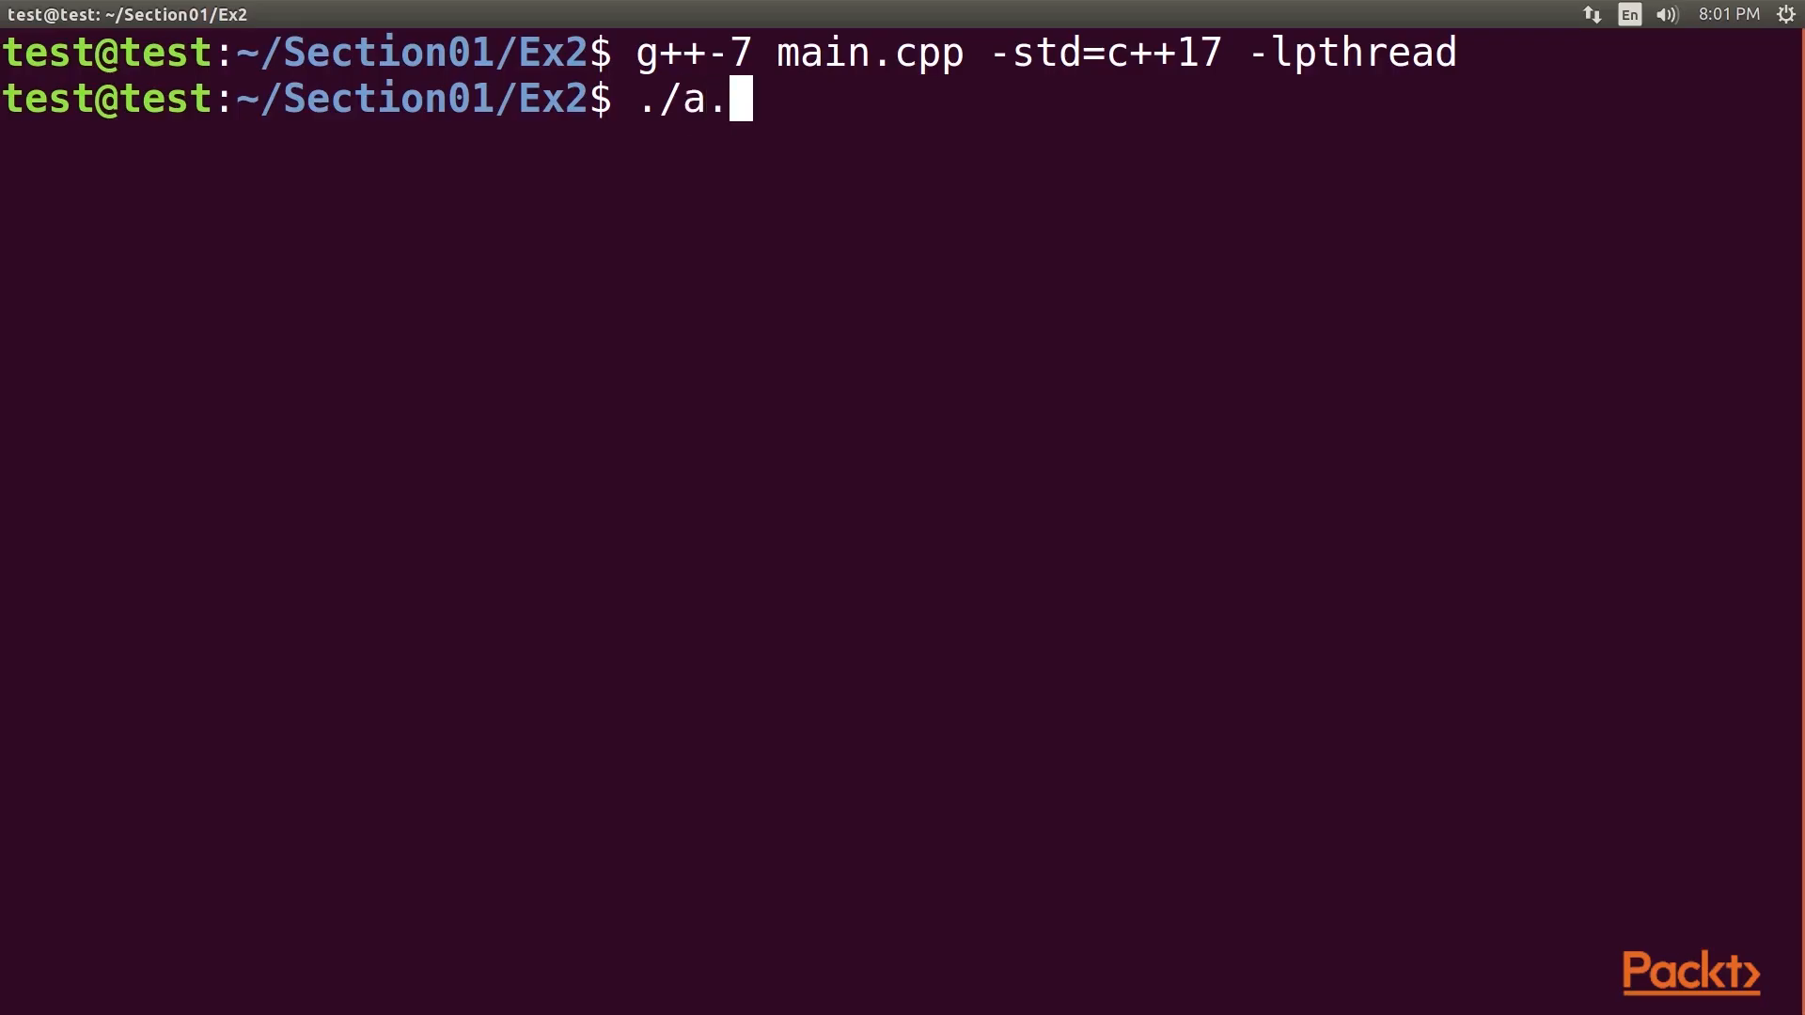
- Run ./a.out to execute the compiled multithreading program
key(Return)
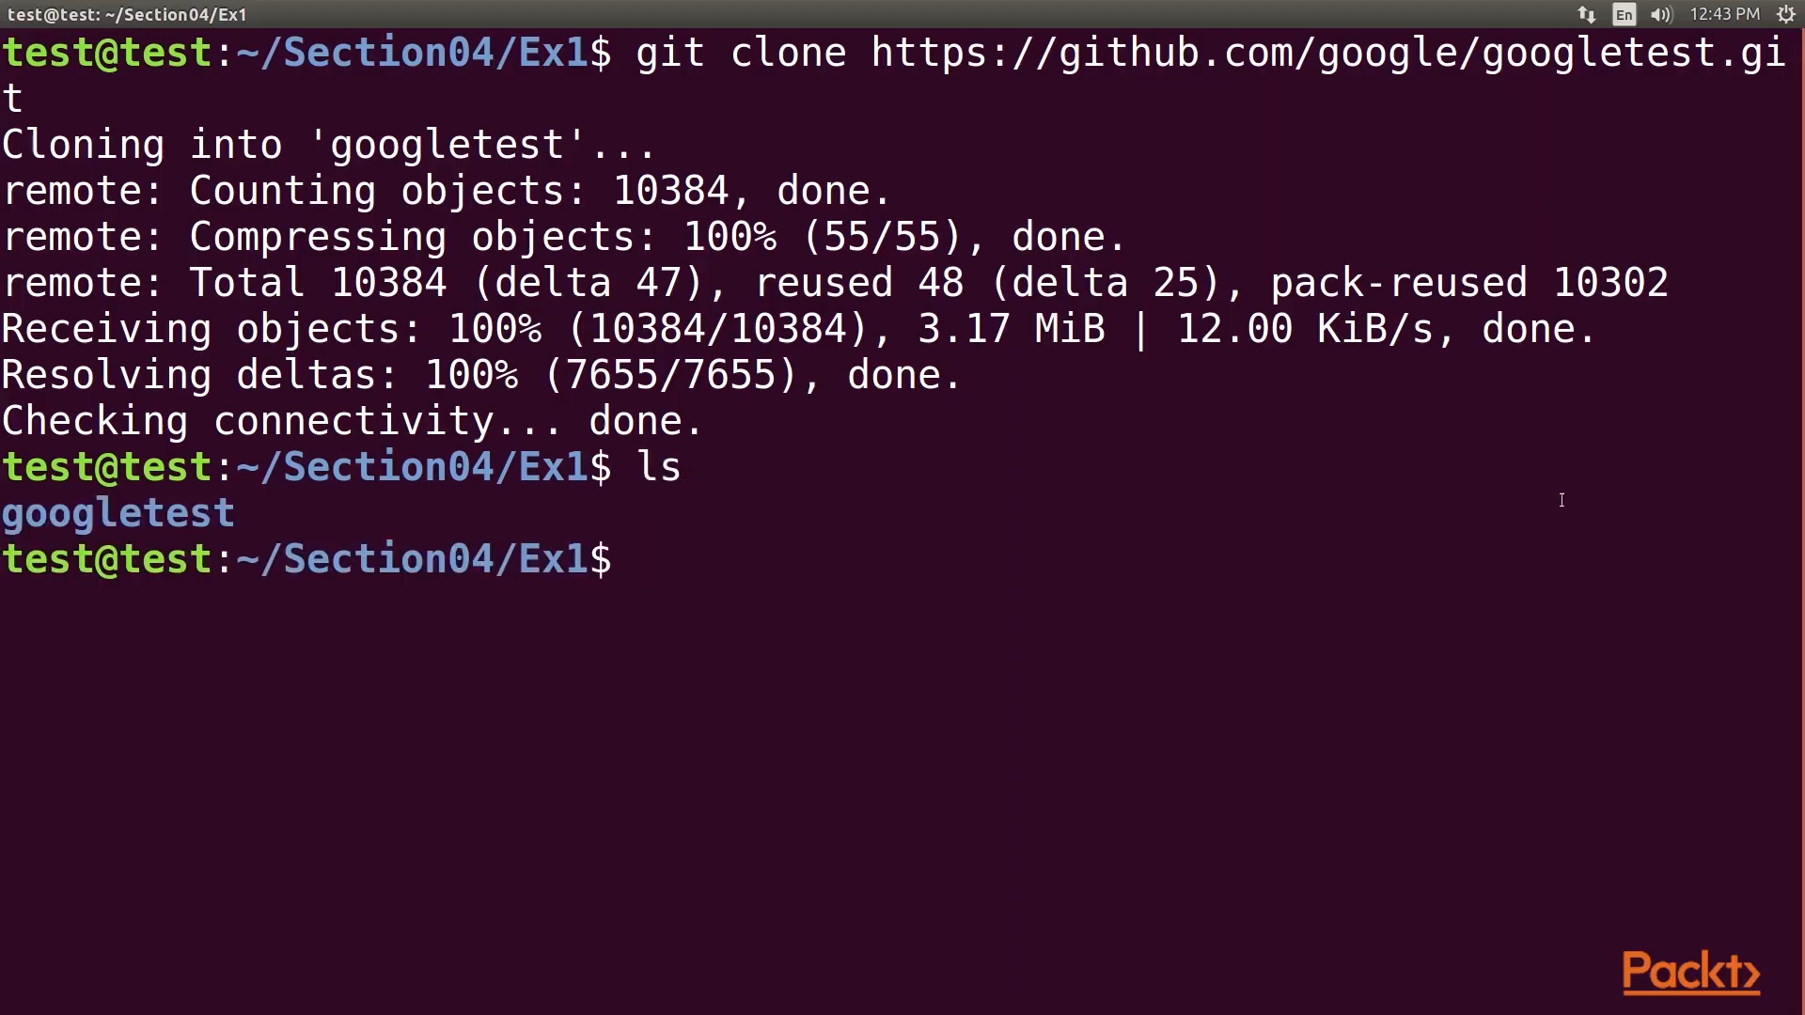
- Archive the gtest and gmock objects into libgtest.a with ar crv, then run ./calc.exe passing all 5 tests
double_click(115, 511)
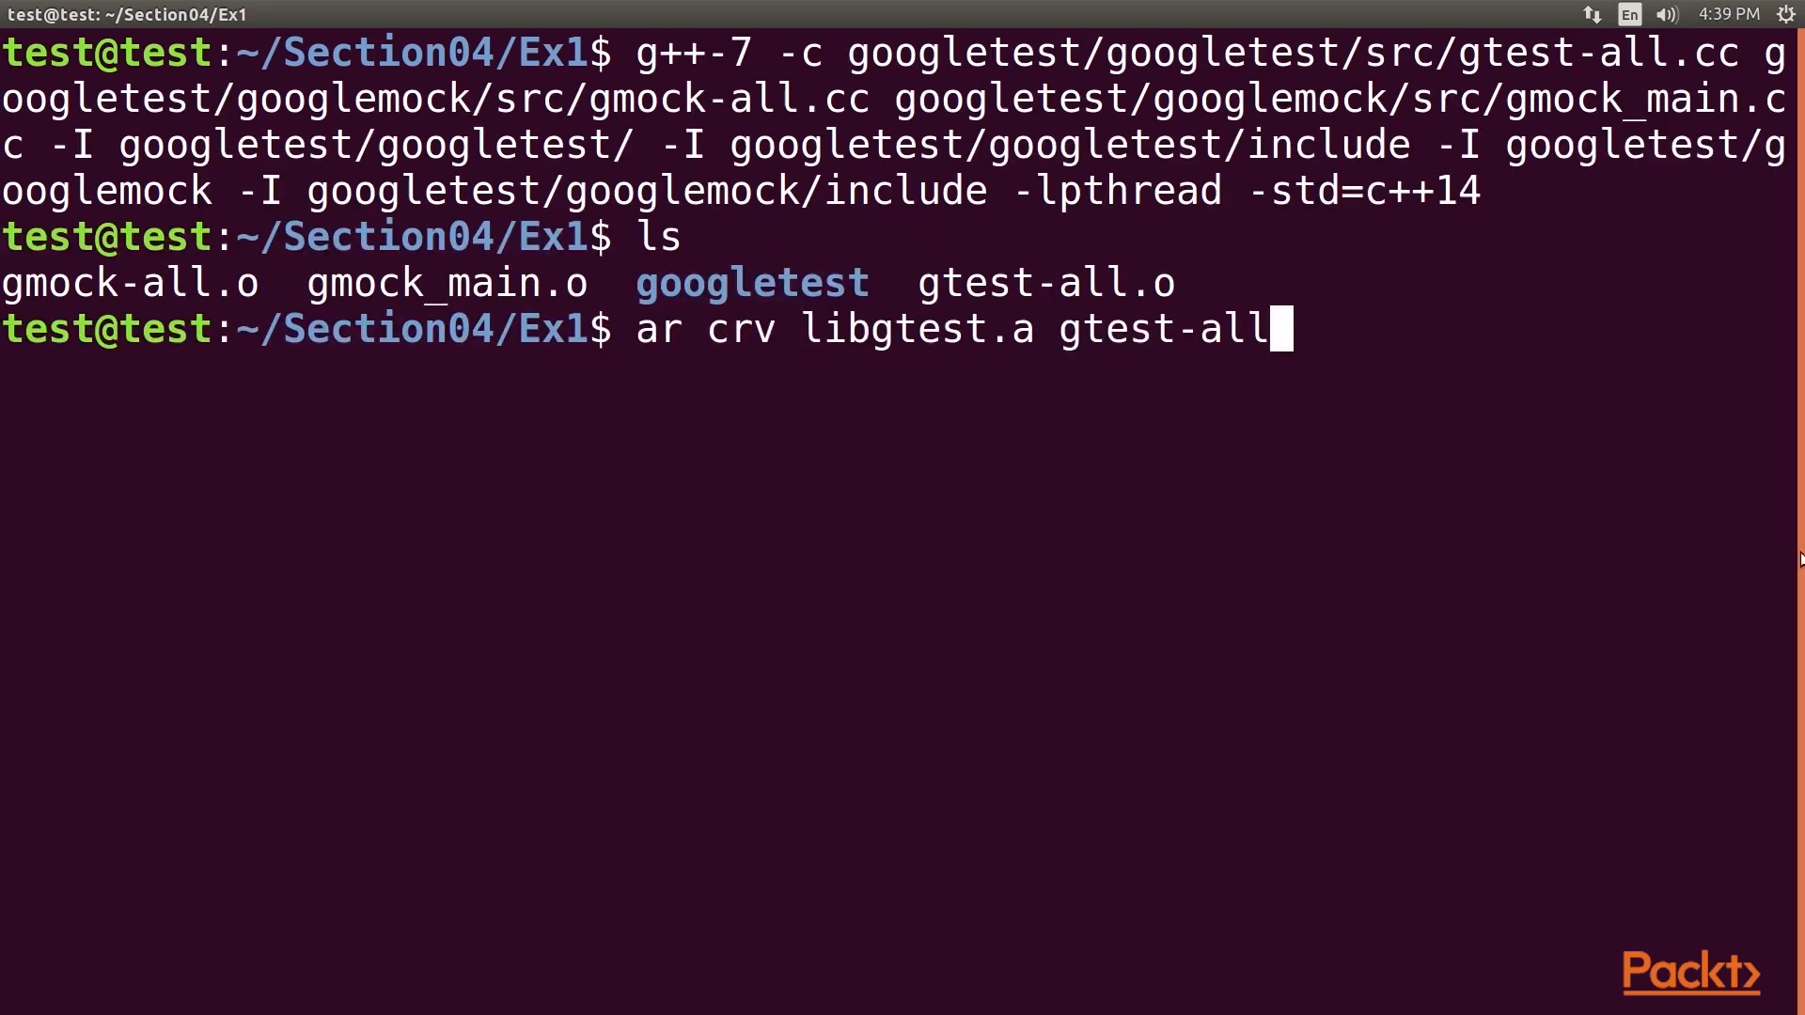
key(Return)
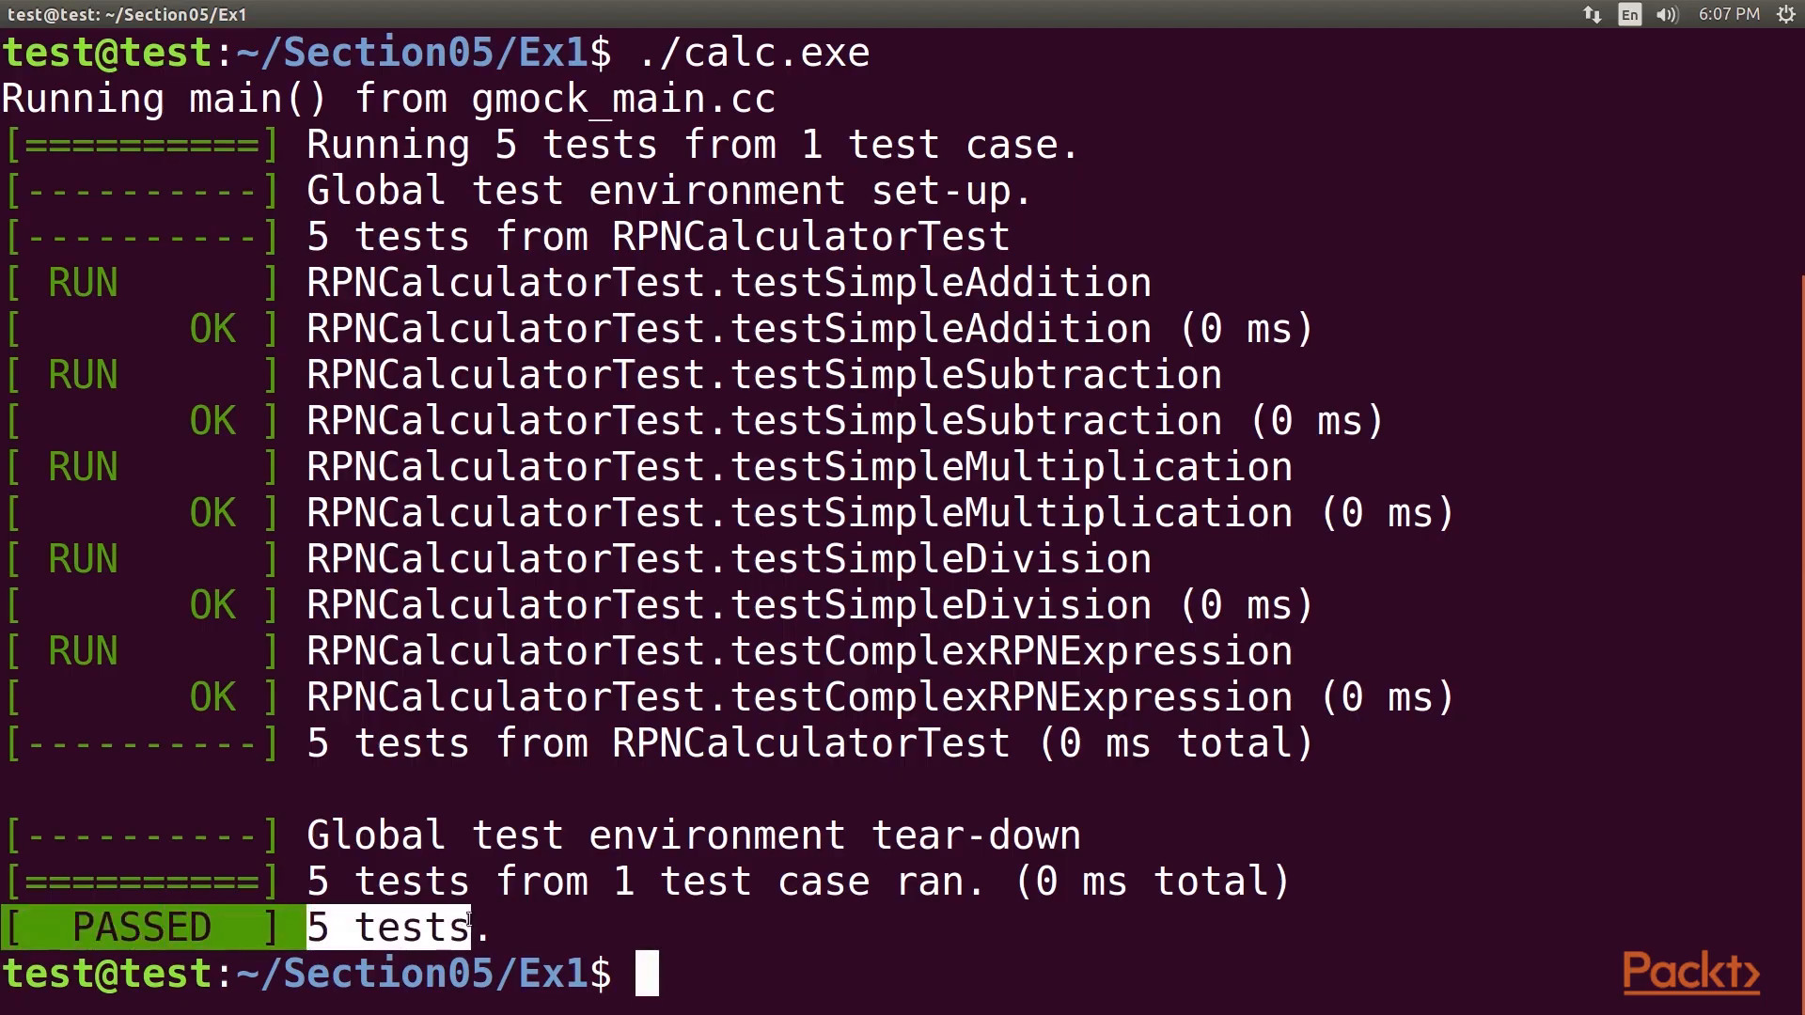
mouse_move(808, 967)
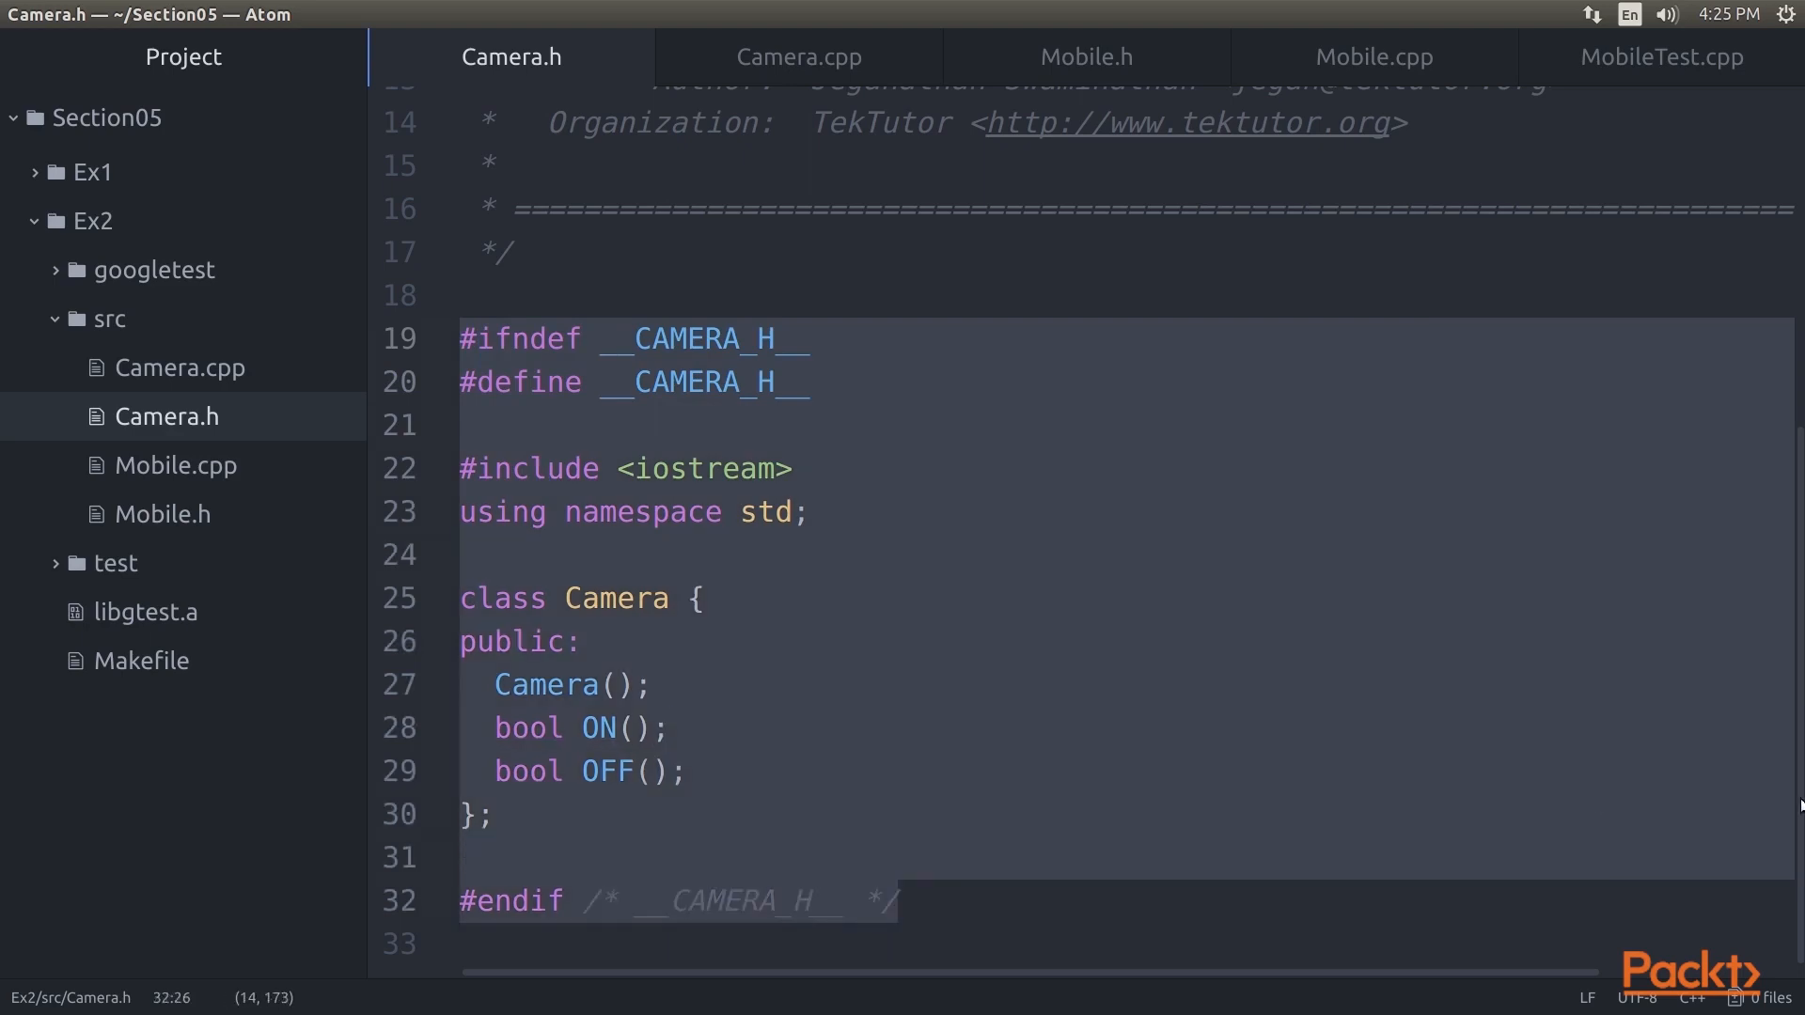
click(1370, 56)
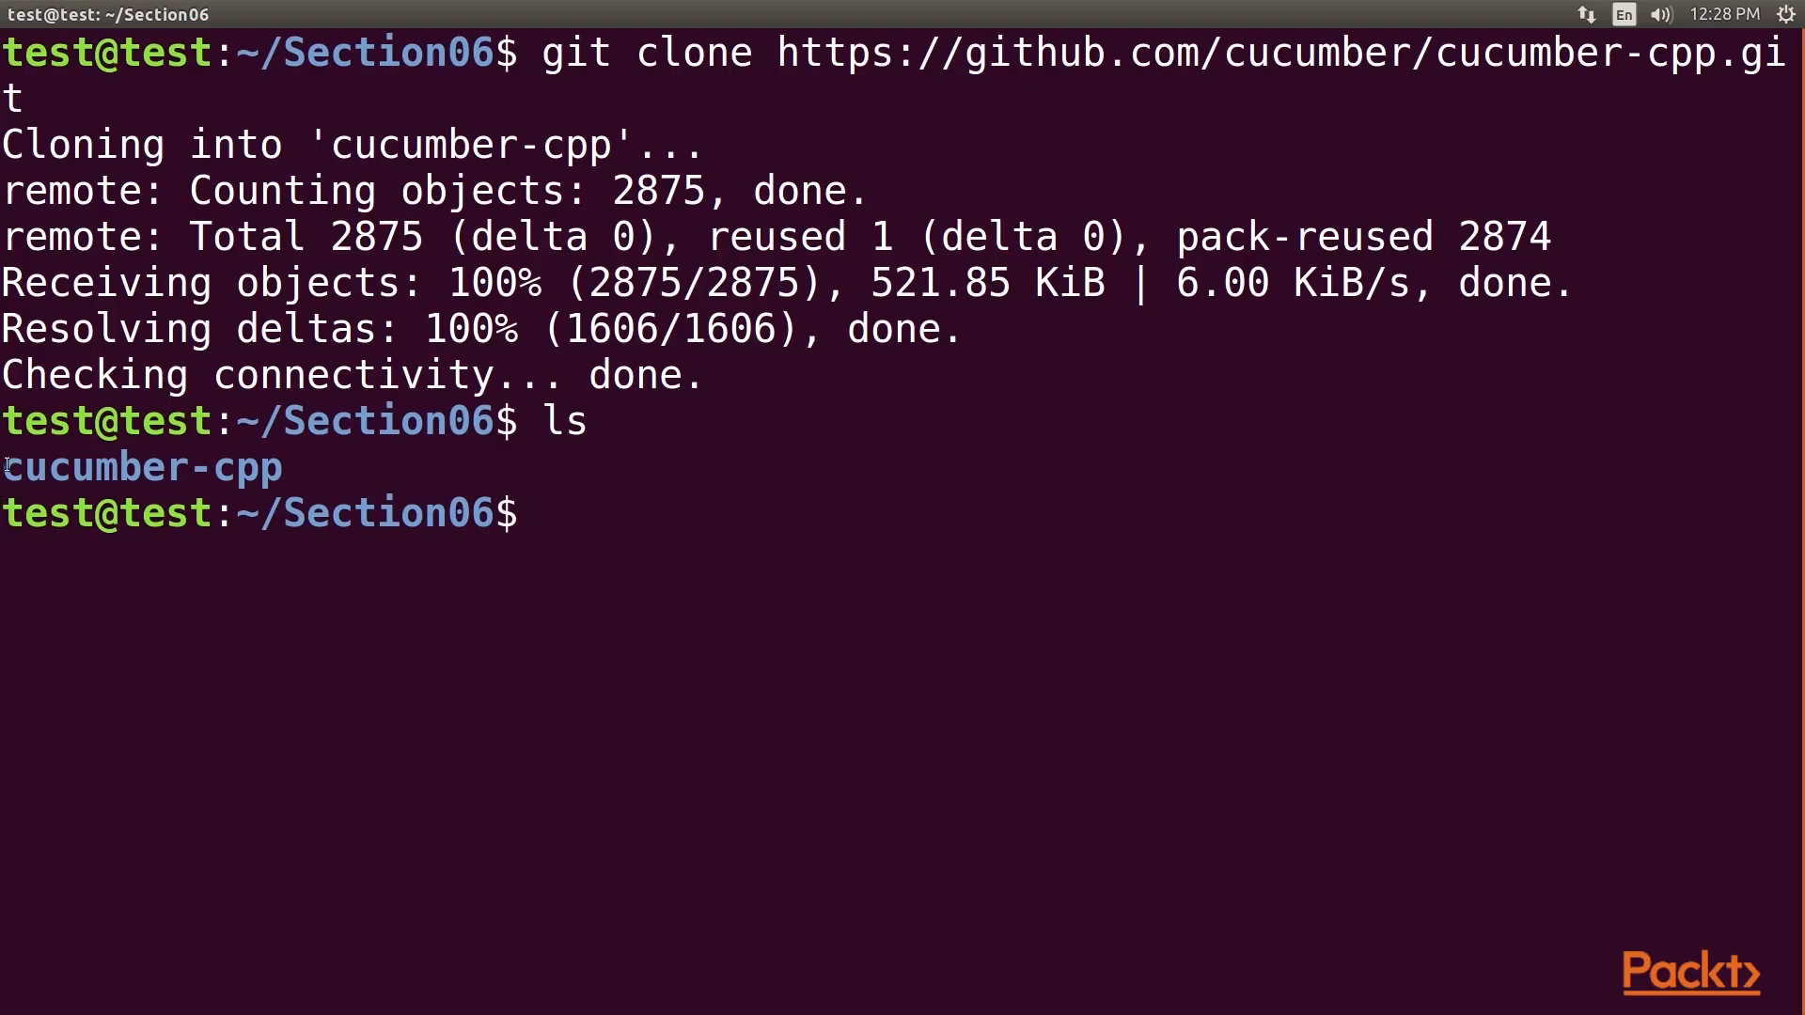
- Clone cucumber-cpp into Section06 and scroll the cucumber --i18n help language list
double_click(141, 466)
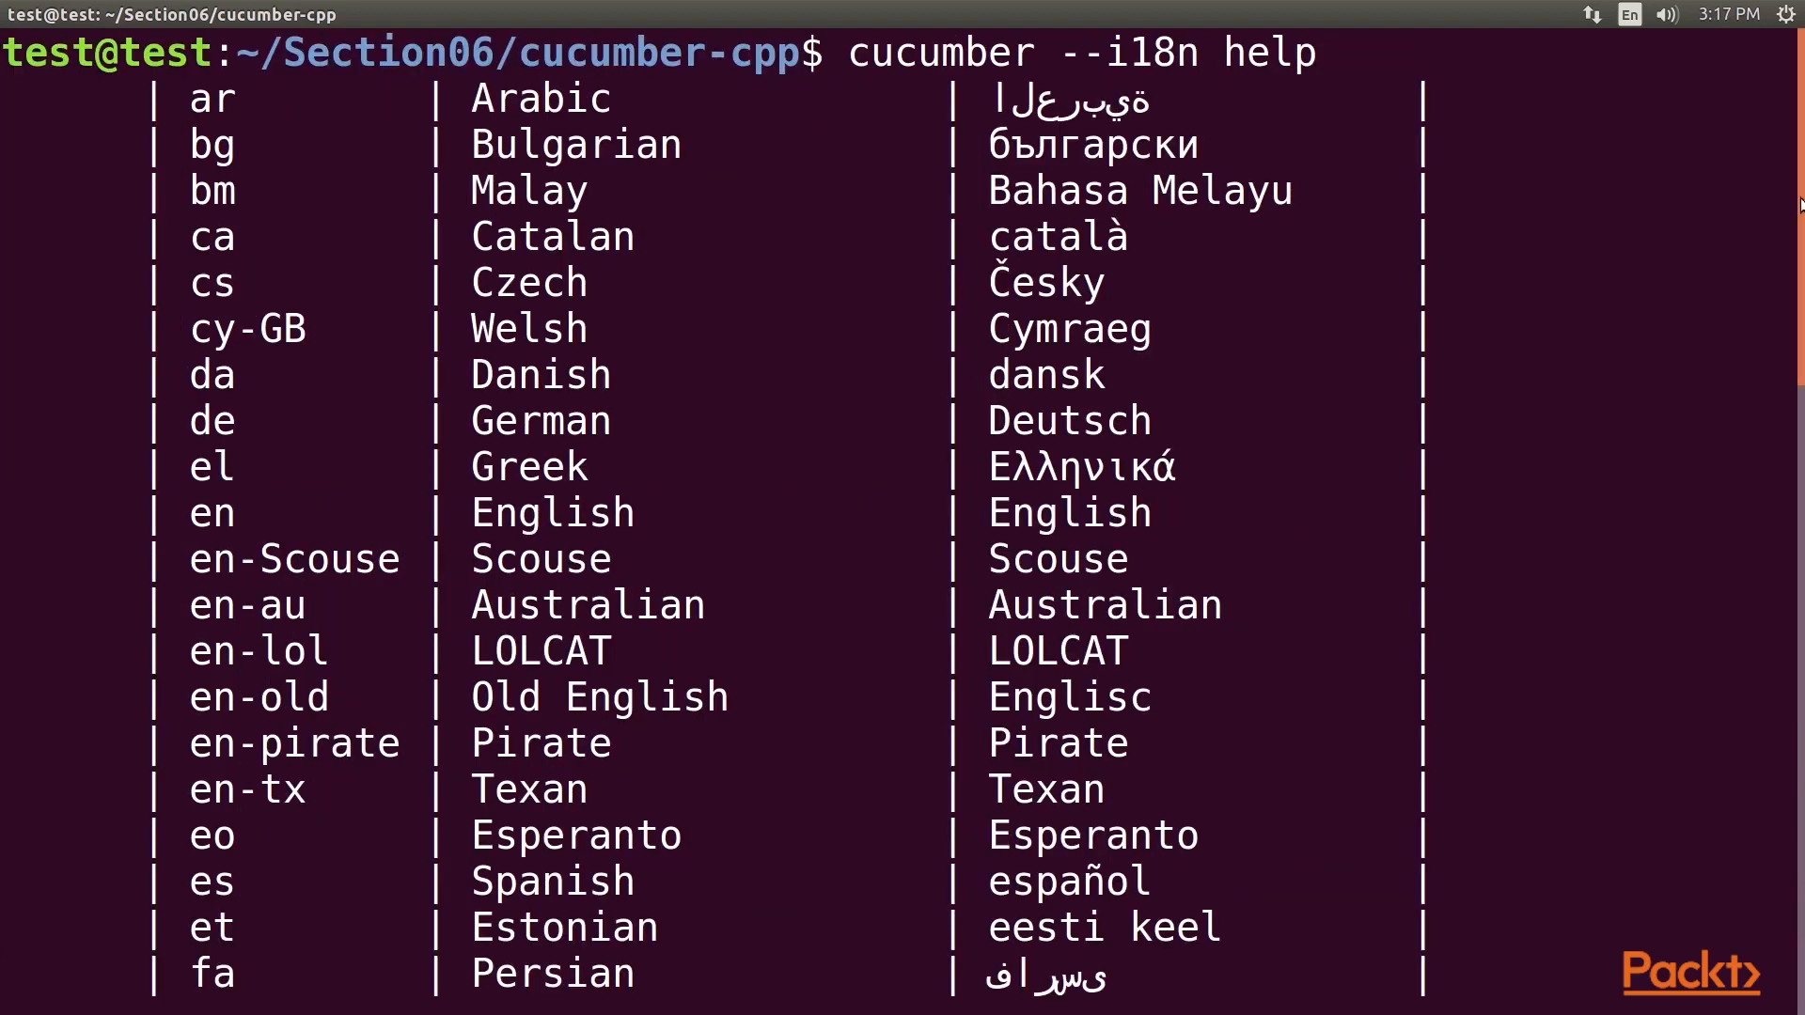
scroll(down, 3)
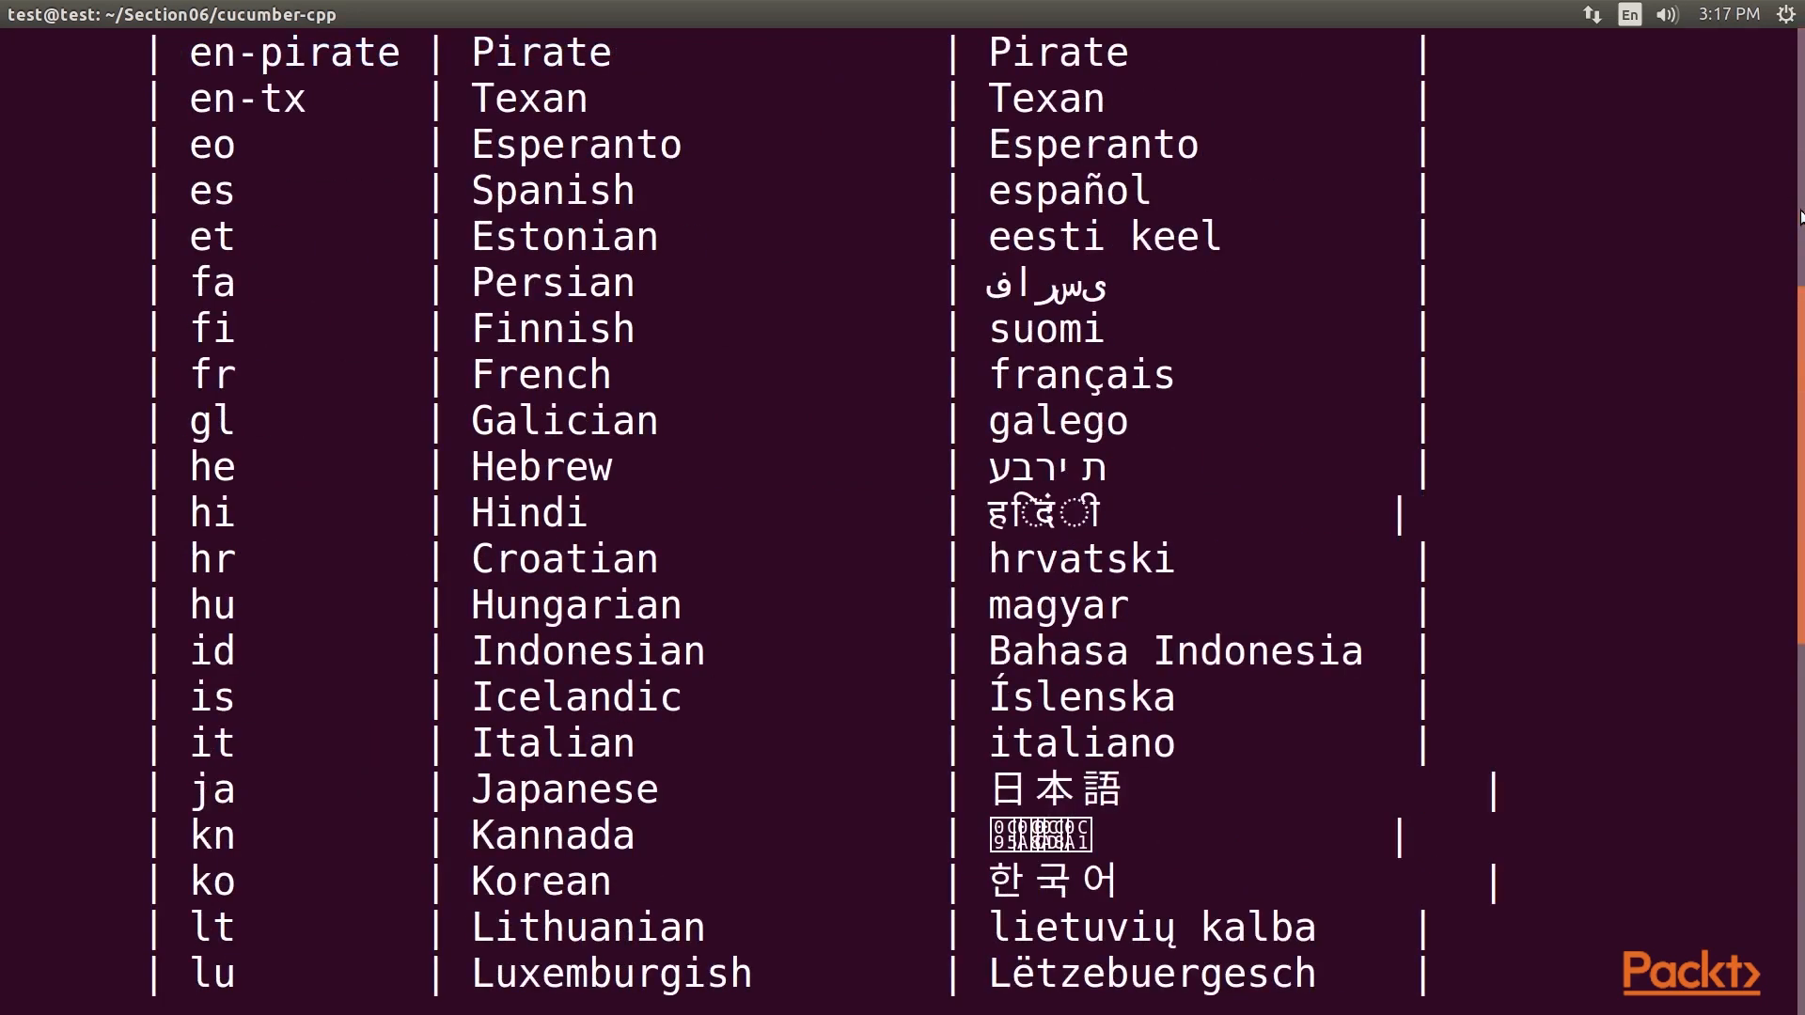